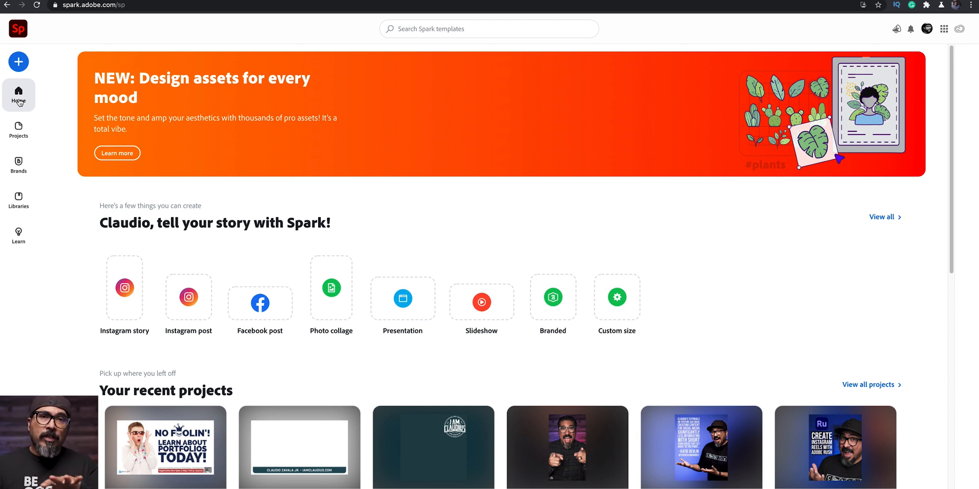
mouse_move(27, 72)
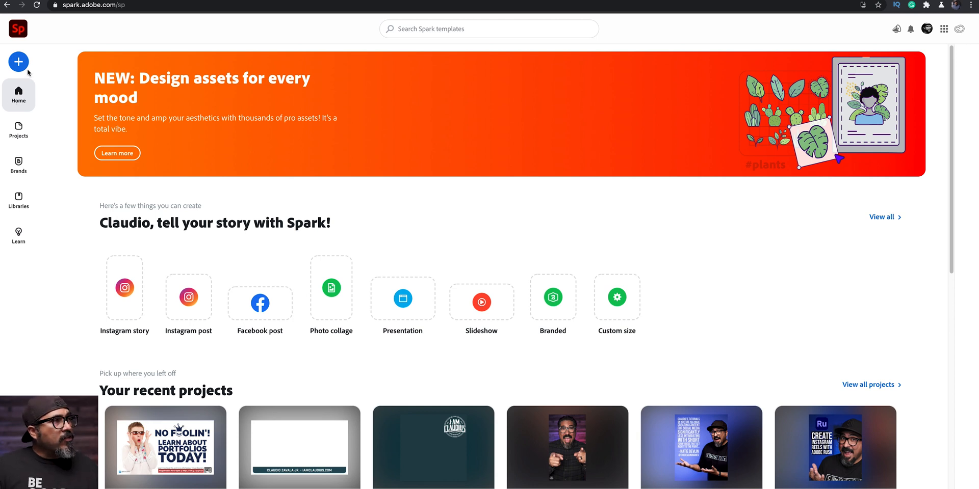
- Start a new project from the Spark home page to reach the canvas size options
left_click(616, 297)
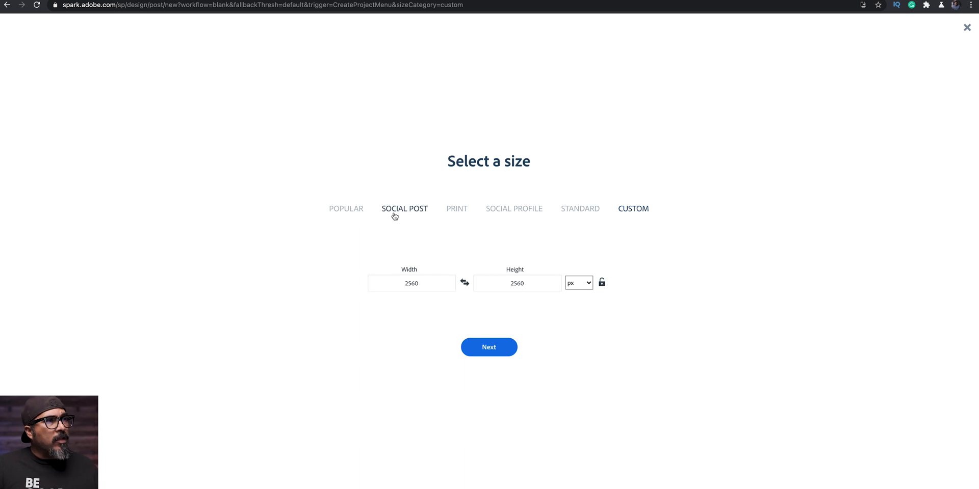
- Pick the Social Post category and the square Instagram 1080 × 1080 size
left_click(404, 208)
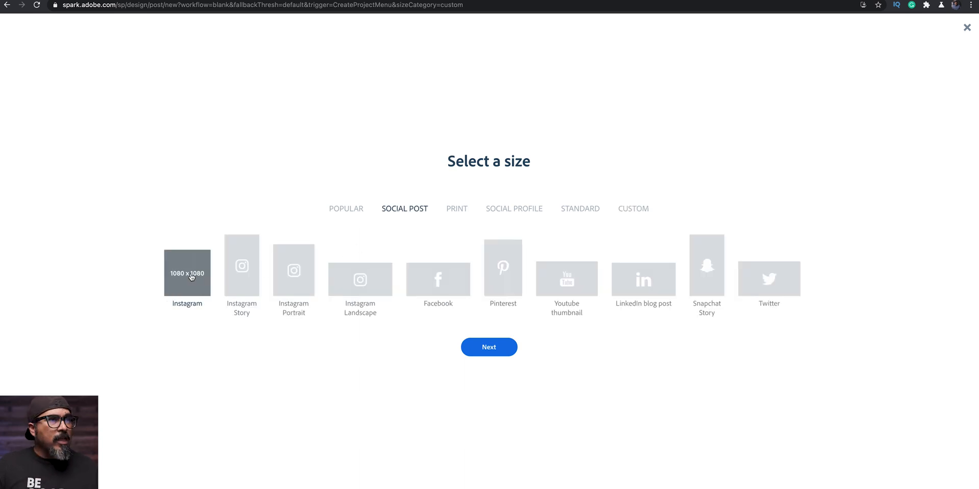
left_click(489, 348)
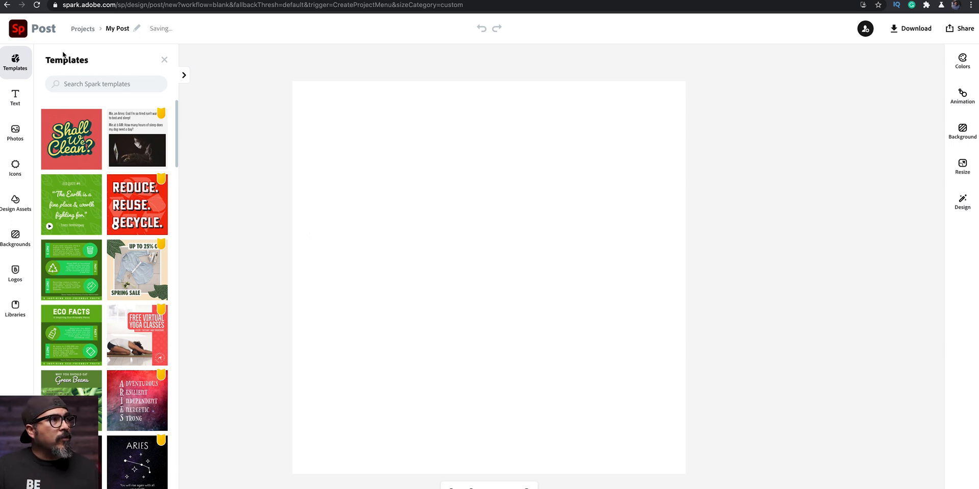
- Upload the fist photo and set it as the full-canvas background
left_click(14, 133)
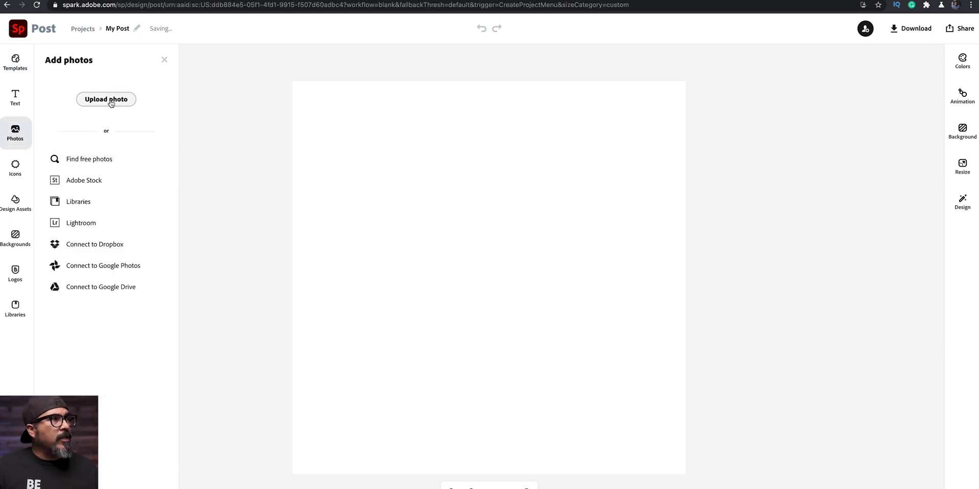
left_click(106, 99)
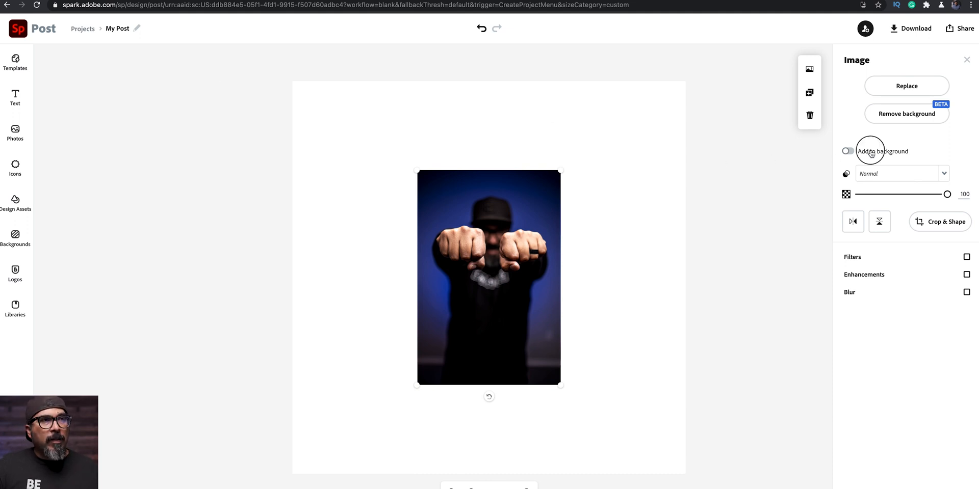
left_click(847, 151)
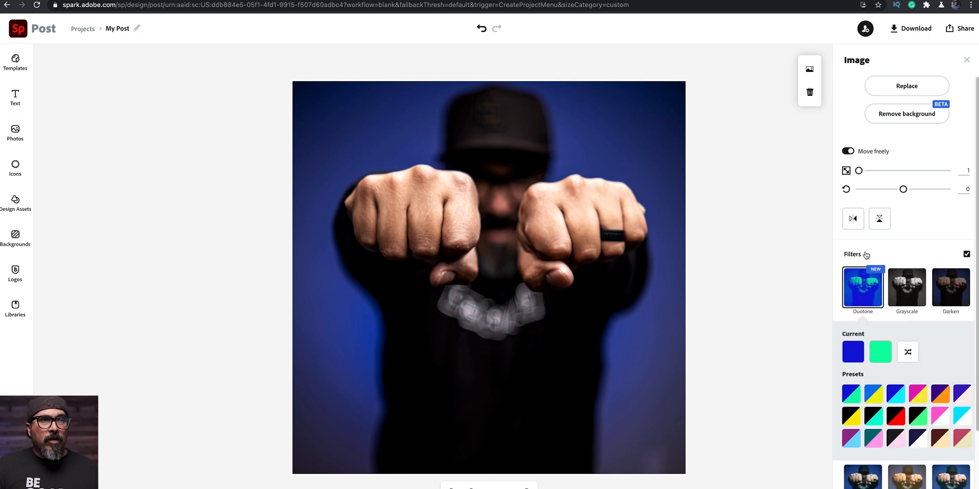
- Apply Duotone to the photo, compare Multiply and Grayscale, then return to Duotone
left_click(862, 289)
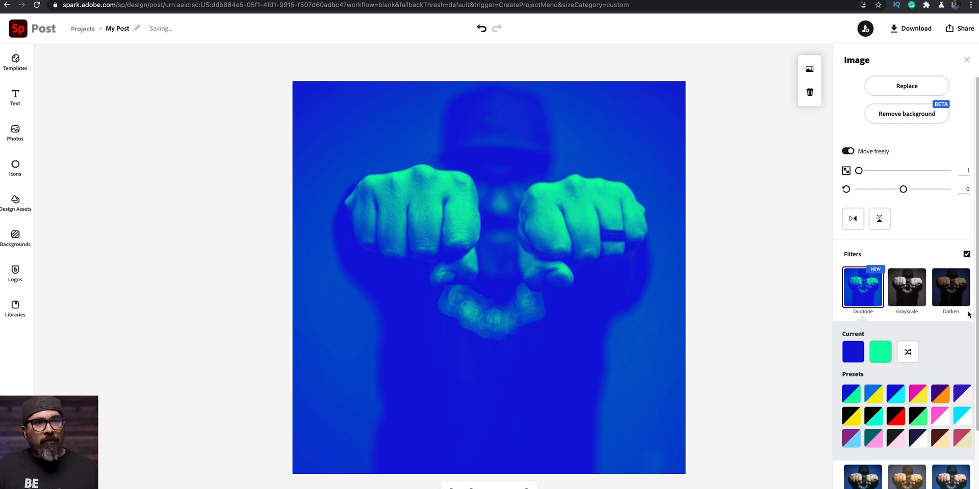
scroll("down", 3)
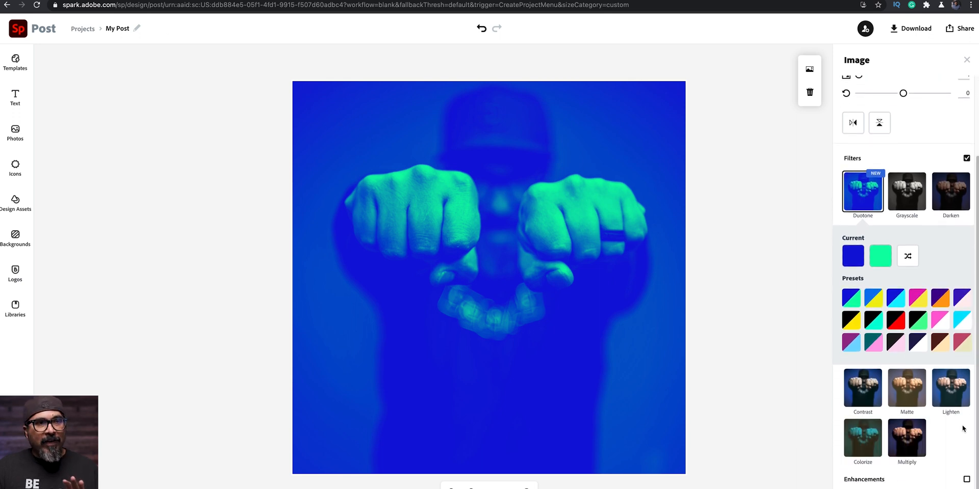
left_click(906, 389)
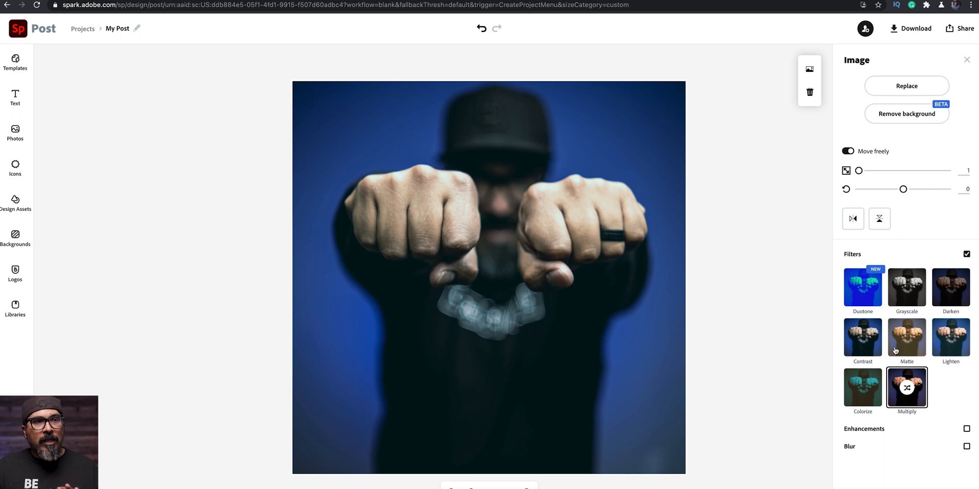
left_click(906, 286)
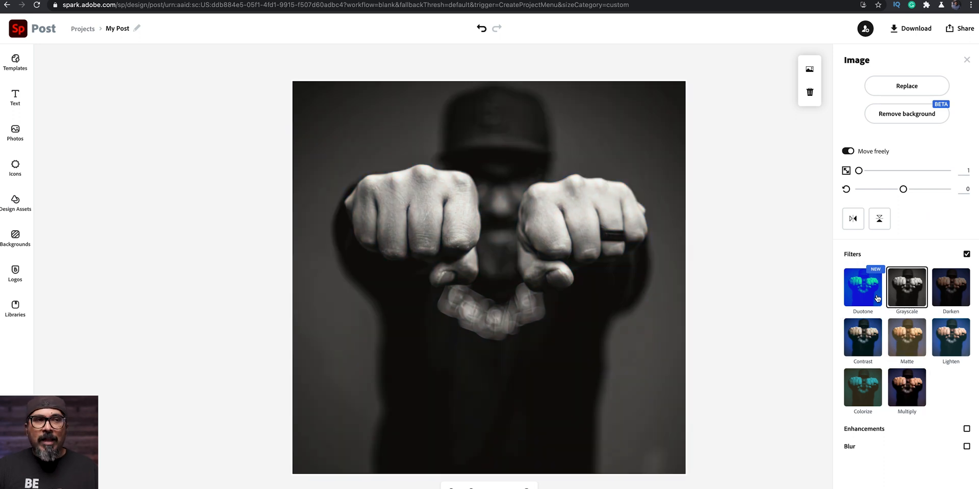
left_click(862, 288)
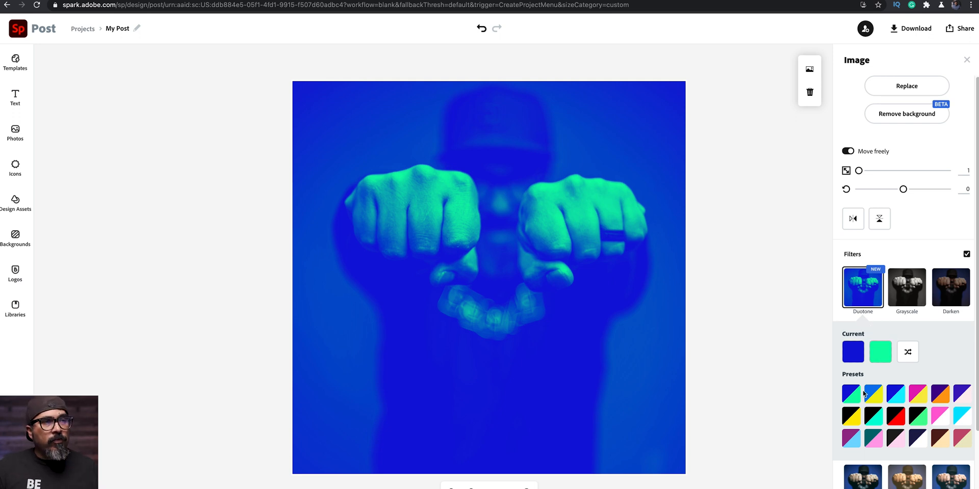
- Try blue/yellow and black/red duotone presets, swap colours, then switch filters off
left_click(872, 394)
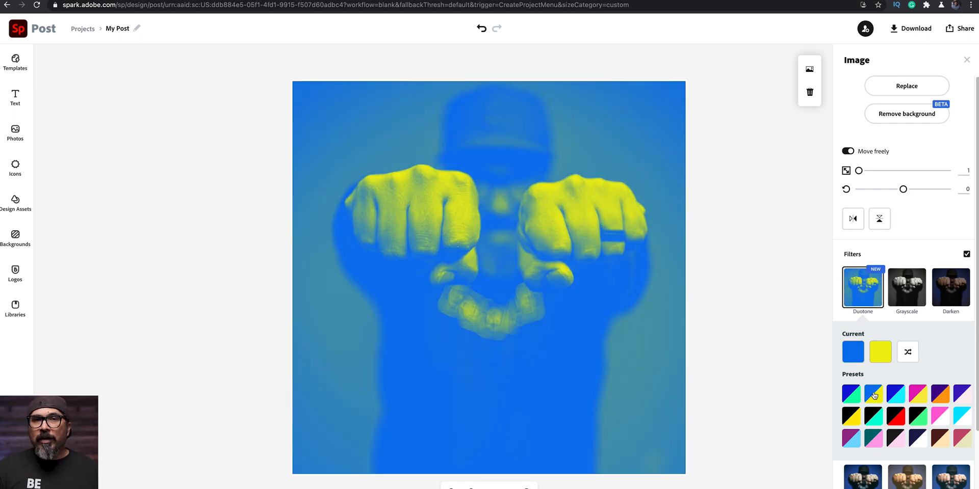
mouse_move(894, 404)
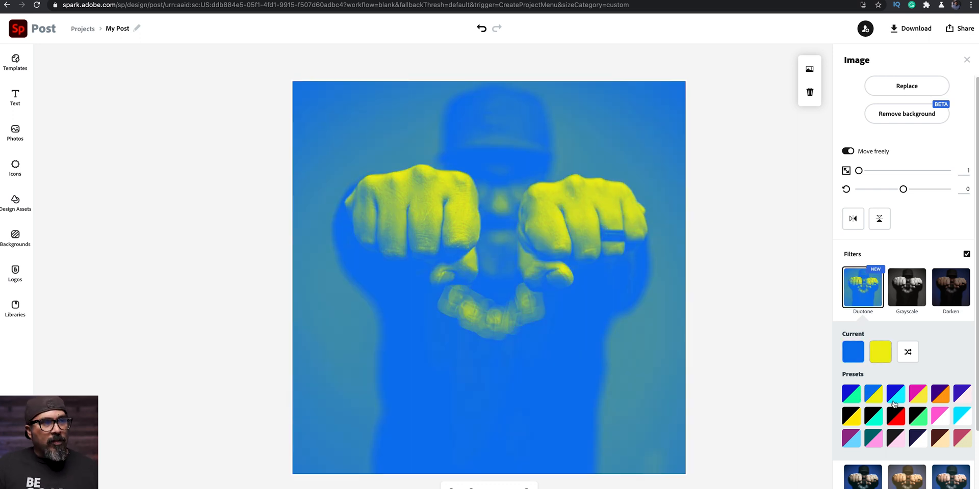
left_click(896, 417)
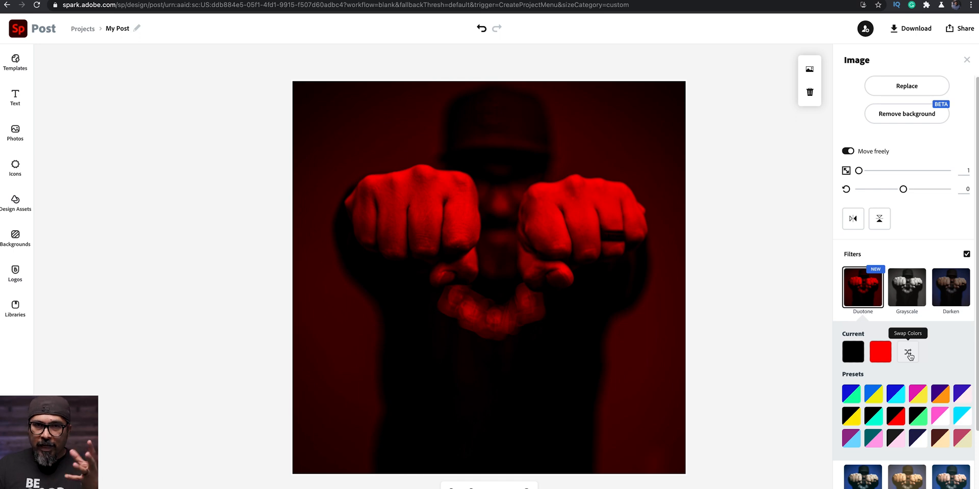
left_click(909, 352)
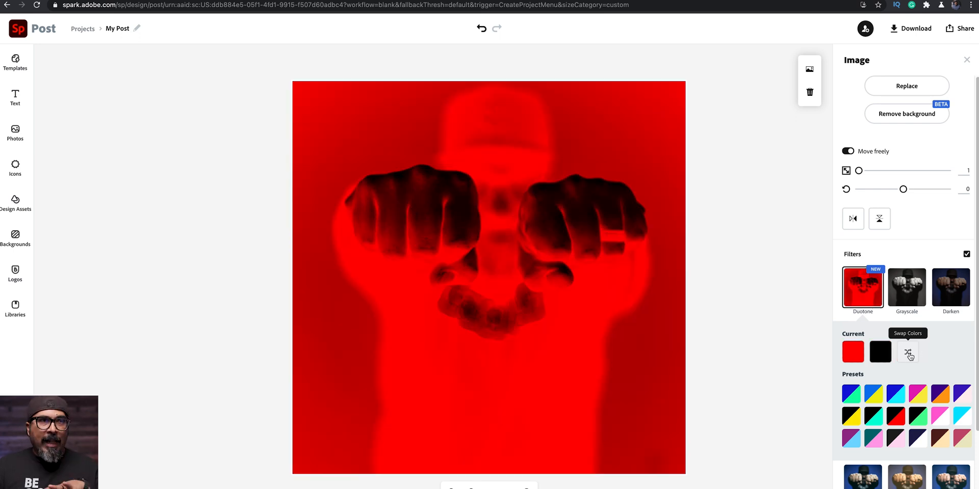
left_click(907, 352)
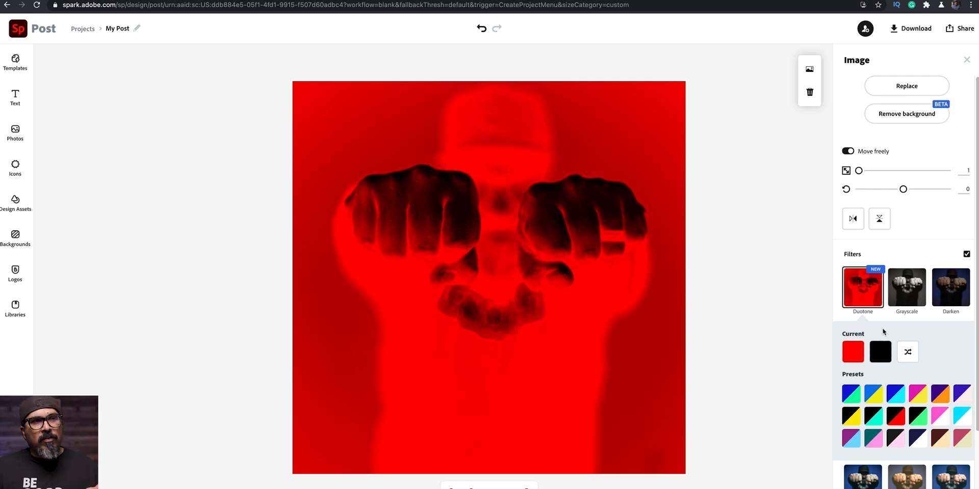
mouse_move(912, 251)
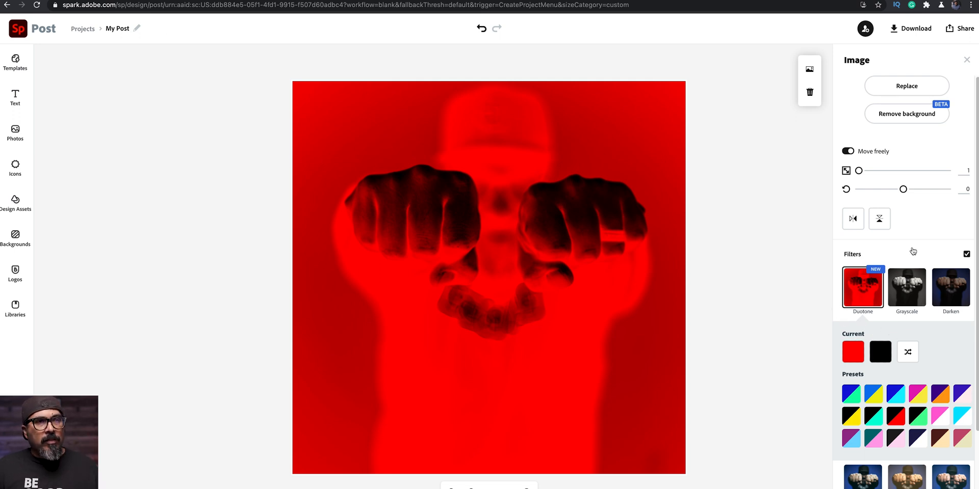
left_click(966, 254)
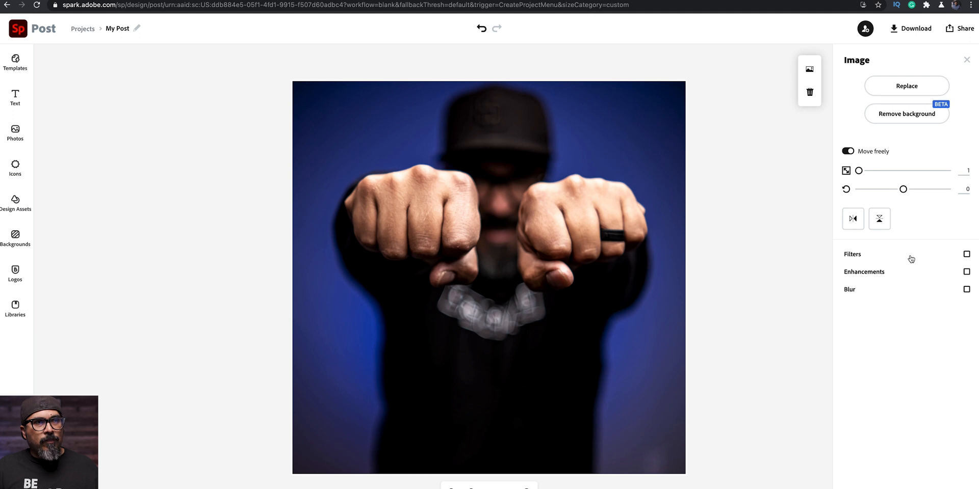
- Turn the photo filters back on and set brightness to about 49
left_click(967, 254)
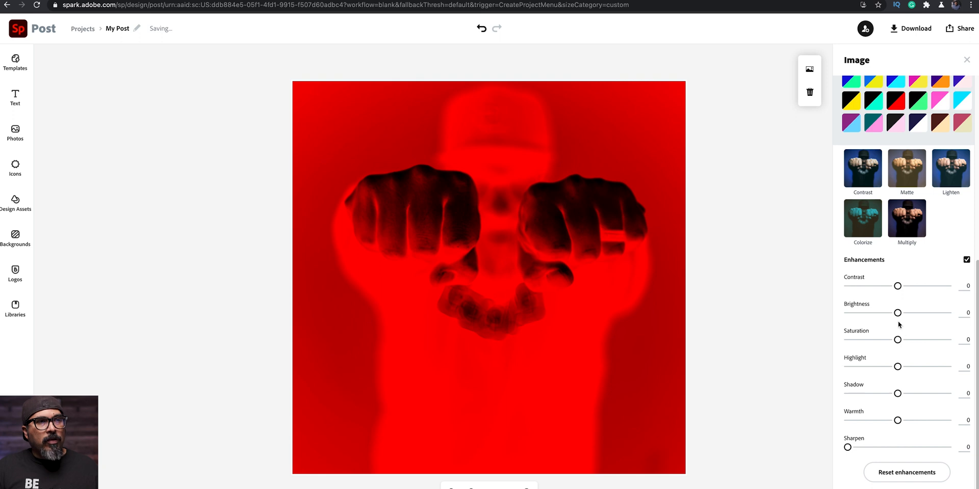
left_click_drag(898, 312, 924, 312)
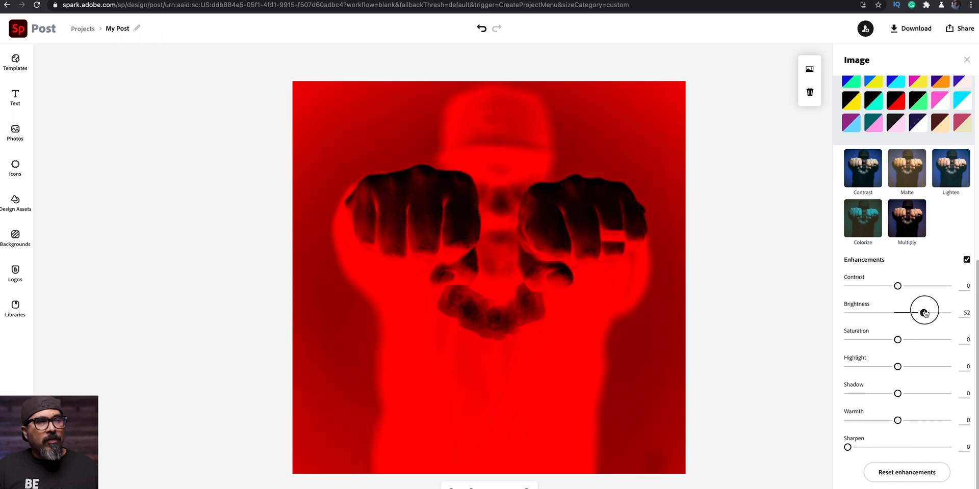
left_click_drag(924, 312, 907, 312)
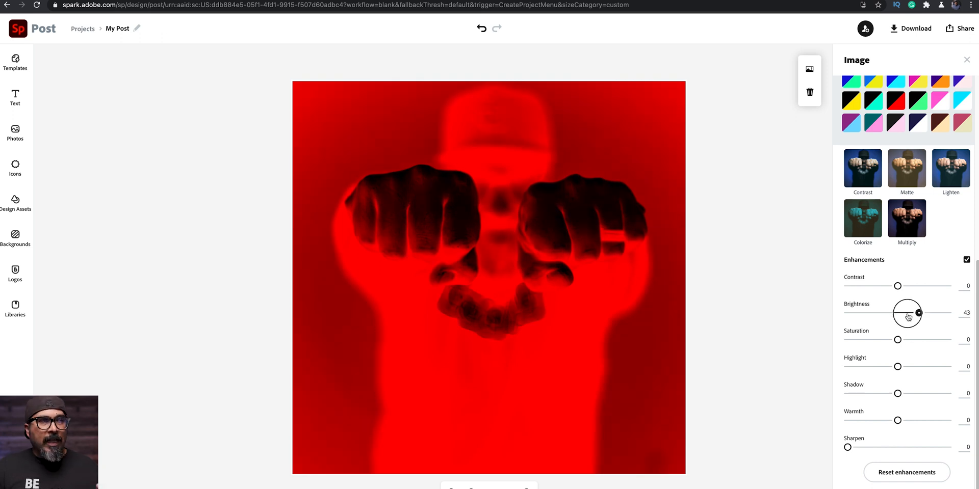
left_click_drag(918, 313, 847, 312)
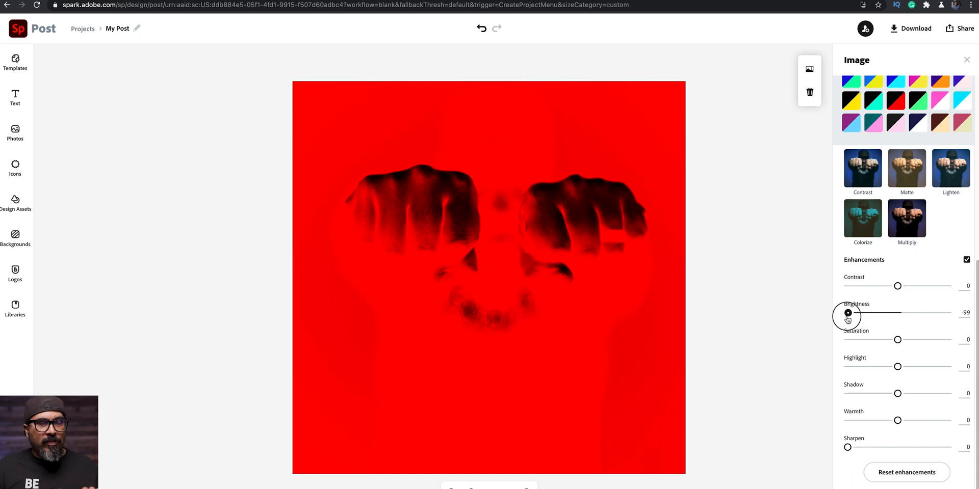
left_click_drag(847, 313, 921, 313)
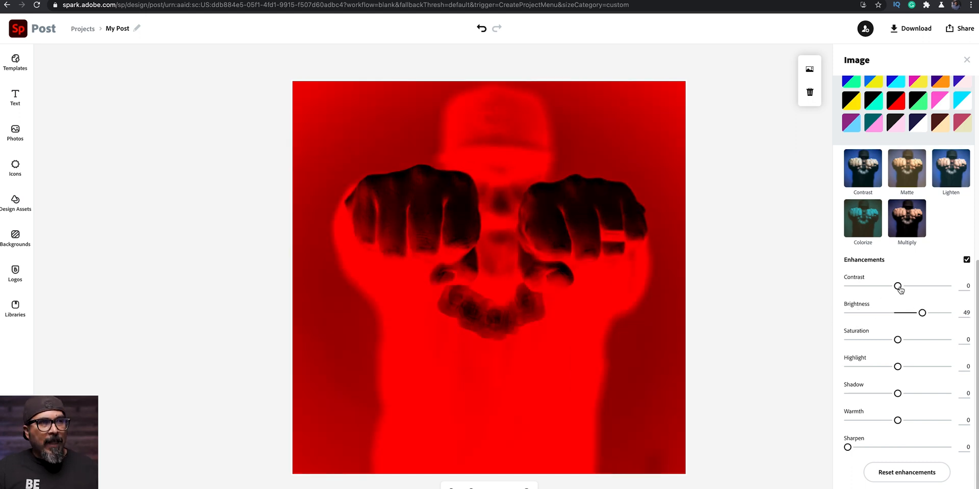
- Lower the photo's contrast to -20 and raise its shadows to 82
left_click_drag(898, 286, 903, 286)
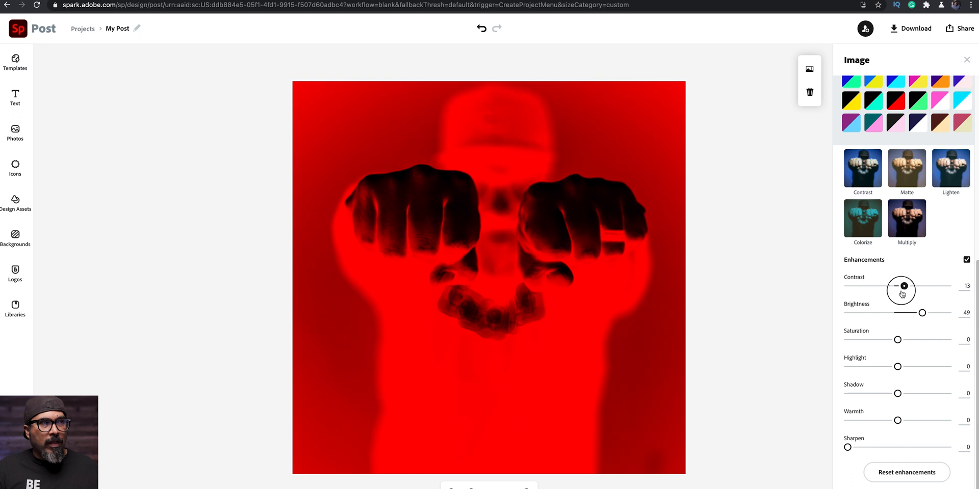
left_click_drag(902, 286, 887, 286)
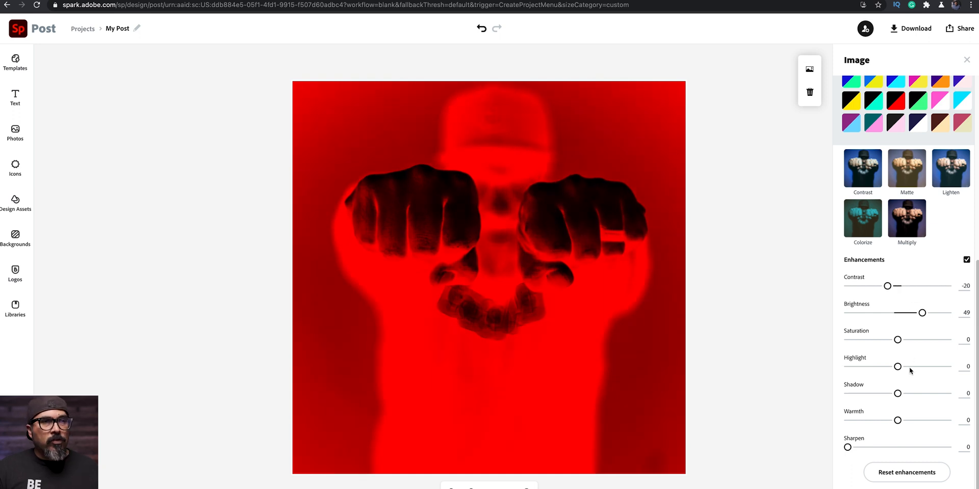
left_click_drag(898, 393, 939, 386)
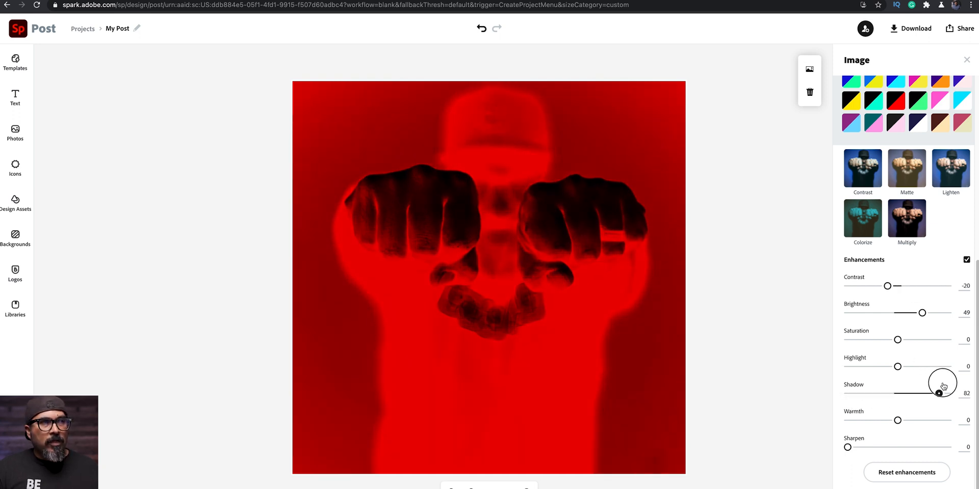
left_click_drag(939, 393, 945, 393)
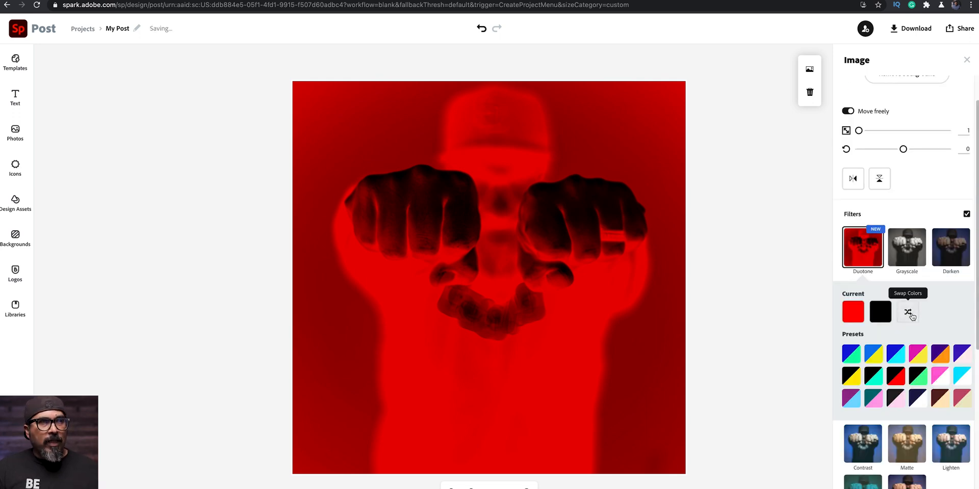
- Swap duotone colours, try purple/light blue and magenta/yellow, then settle on blue/yellow
left_click(907, 312)
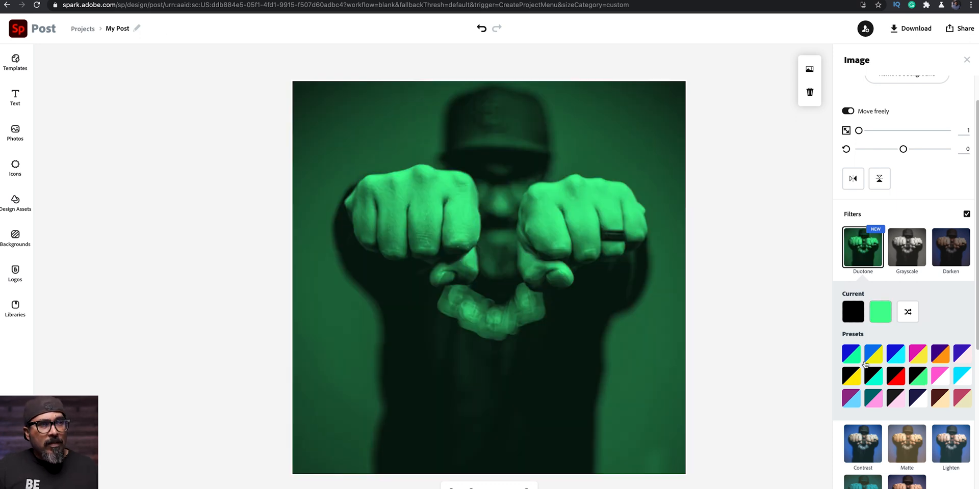
left_click(852, 397)
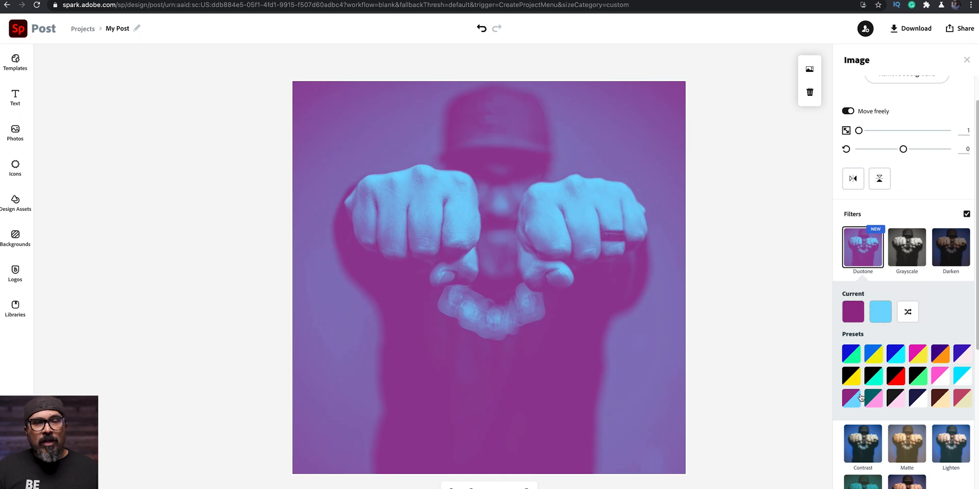
left_click(917, 353)
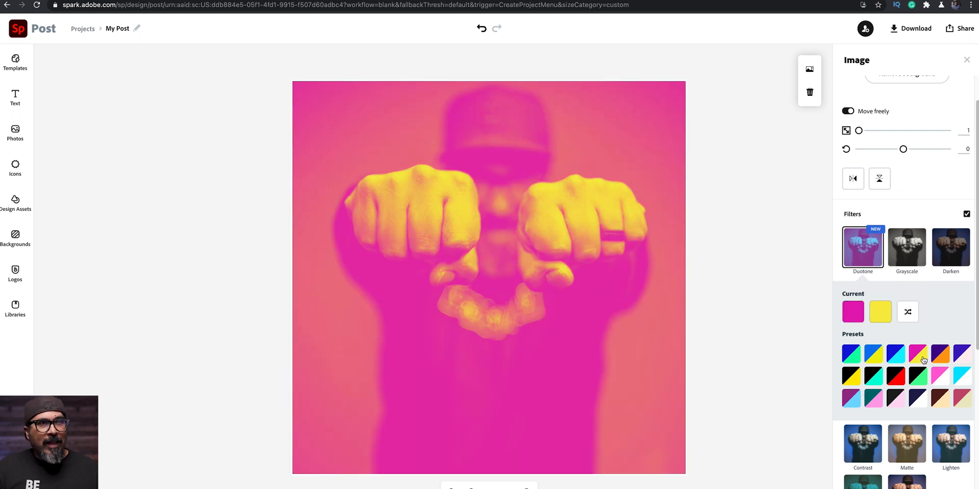
left_click(873, 354)
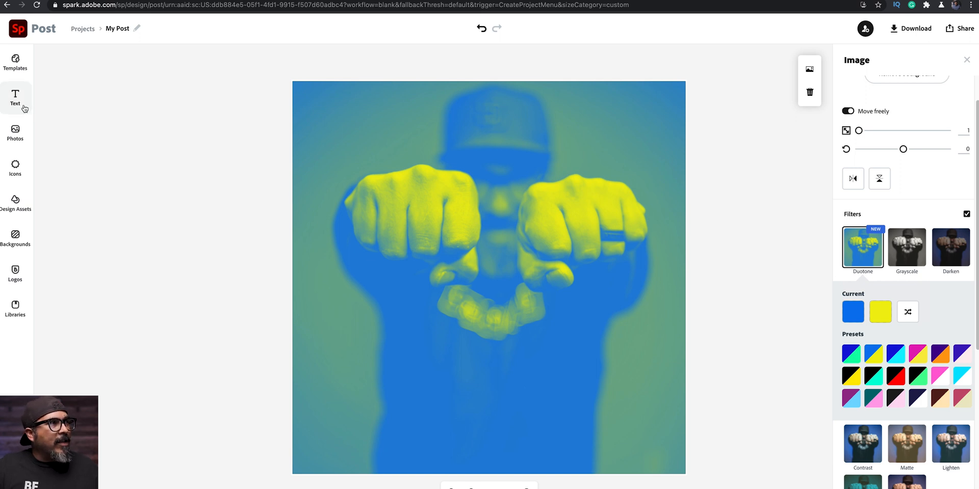
- Add a text element reading 'CLAUDIO's PLaylist' and confirm it
left_click(15, 98)
type("C")
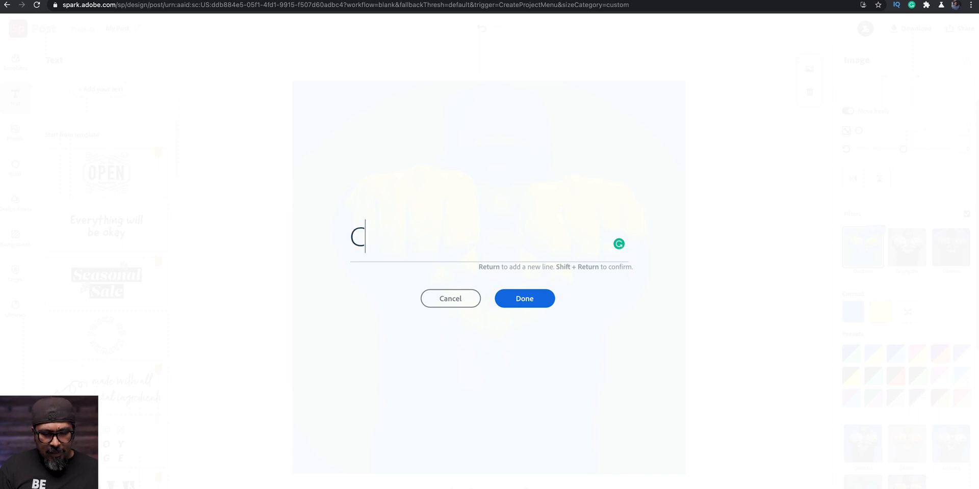
type("LAU")
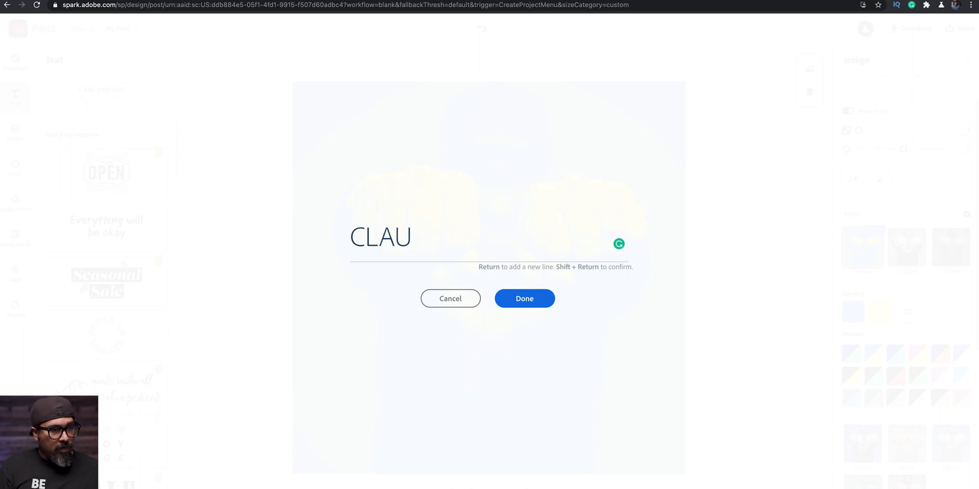
type("DIO's")
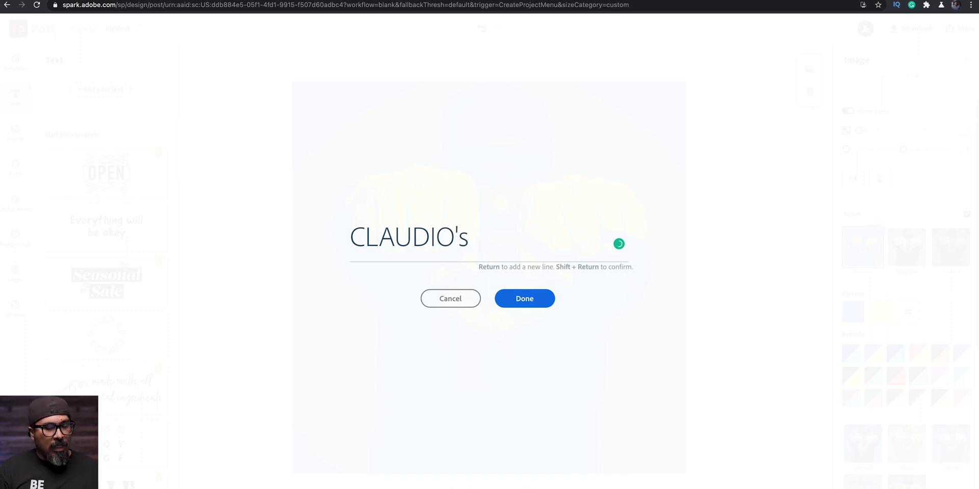
type("PLa")
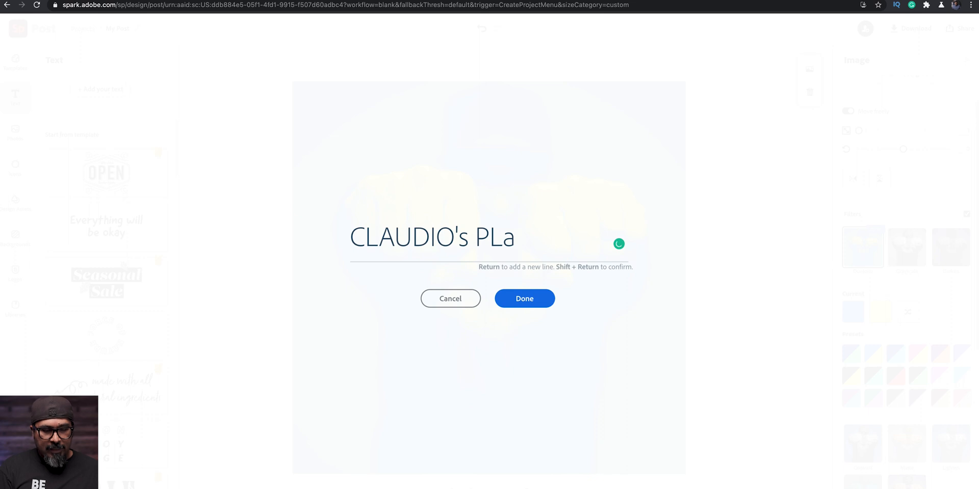
type("ylist")
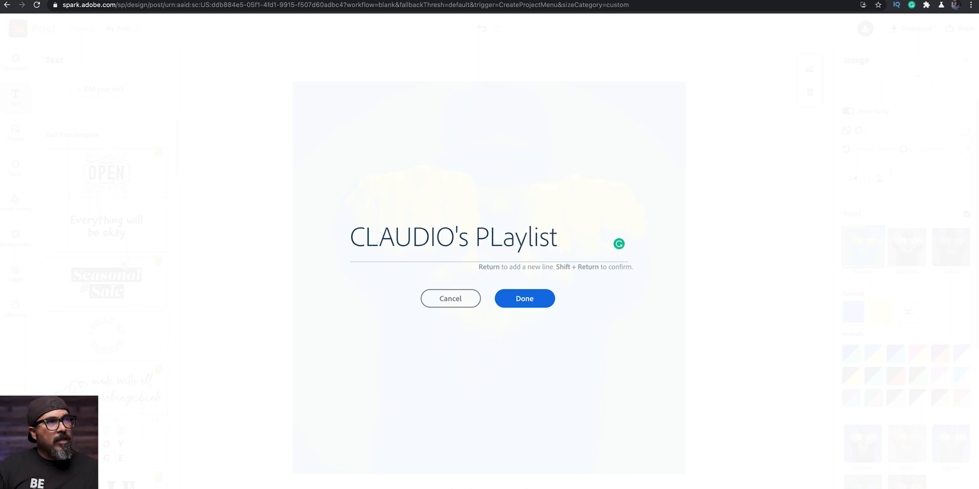
left_click(524, 298)
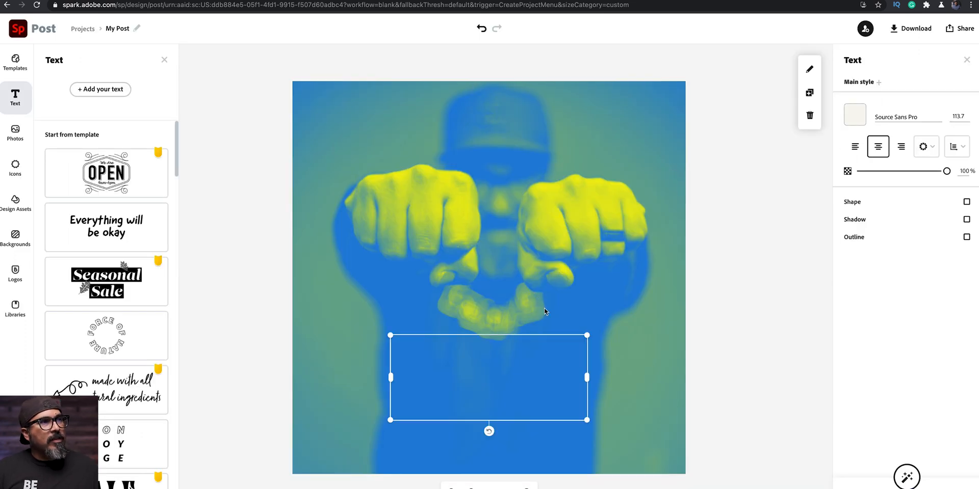
- Apply the Industry Inc Base font to the 'CLAUDIO's PLaylist' title and show its colour swatches
type("CLAUDIO's PLaylist")
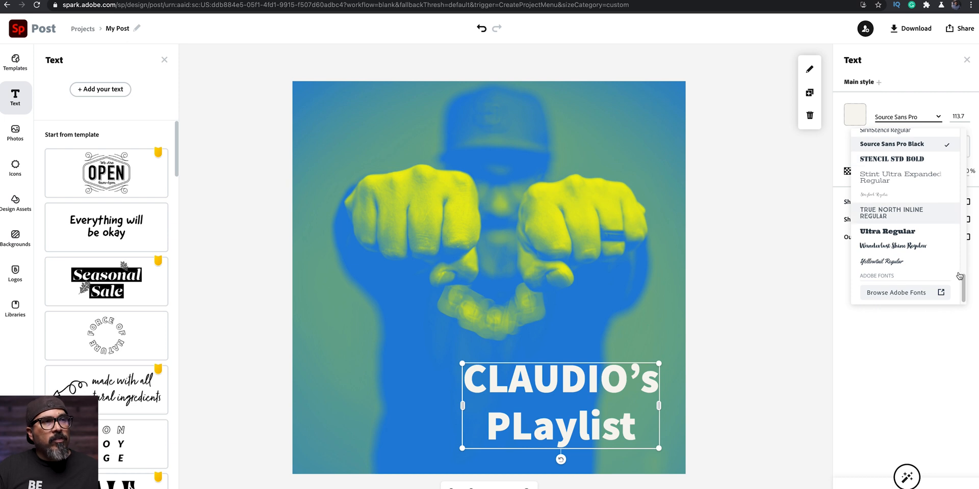
scroll("down", 3)
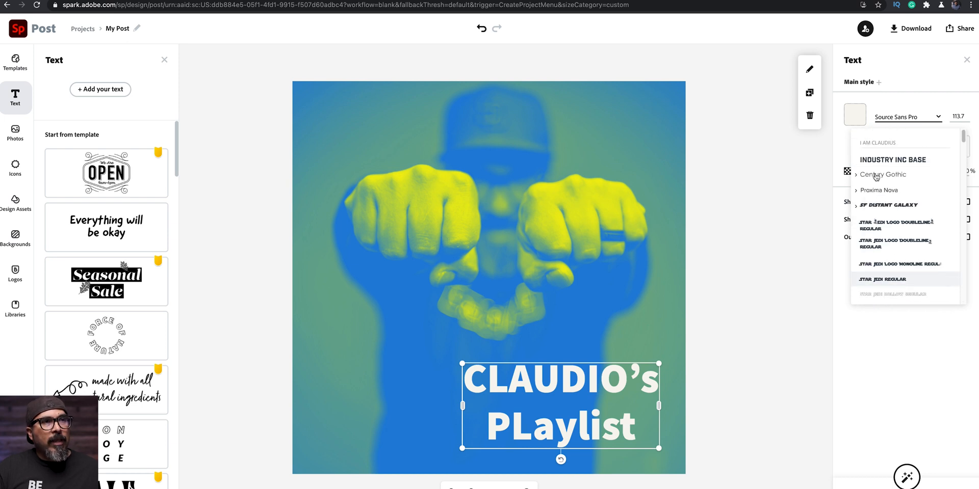
left_click(892, 159)
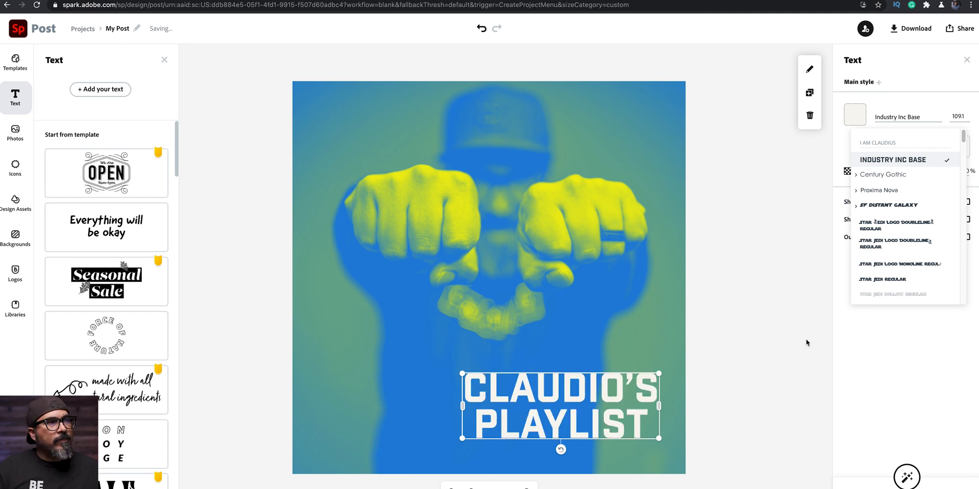
mouse_move(854, 114)
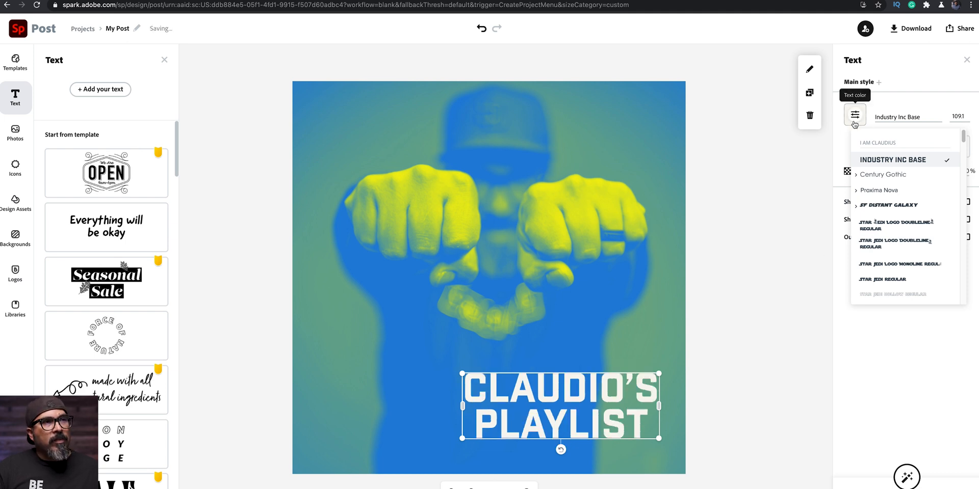
left_click(854, 114)
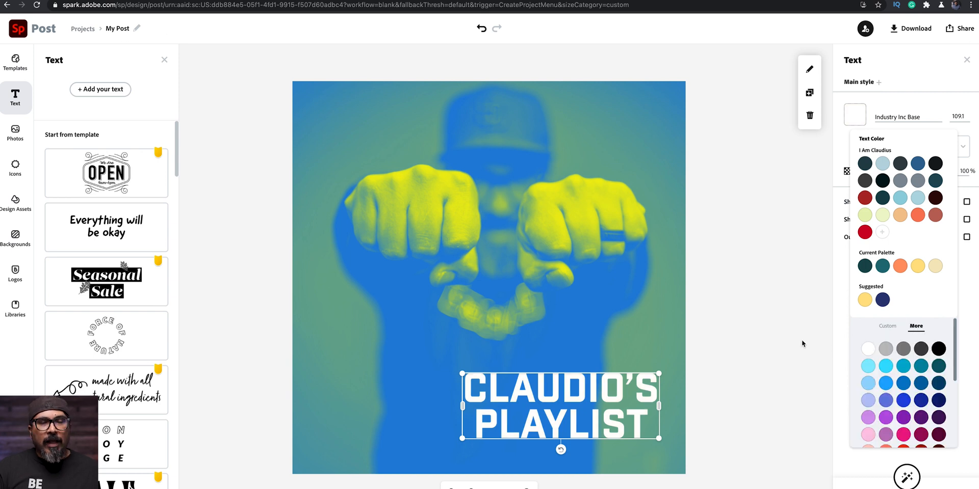
mouse_move(686, 394)
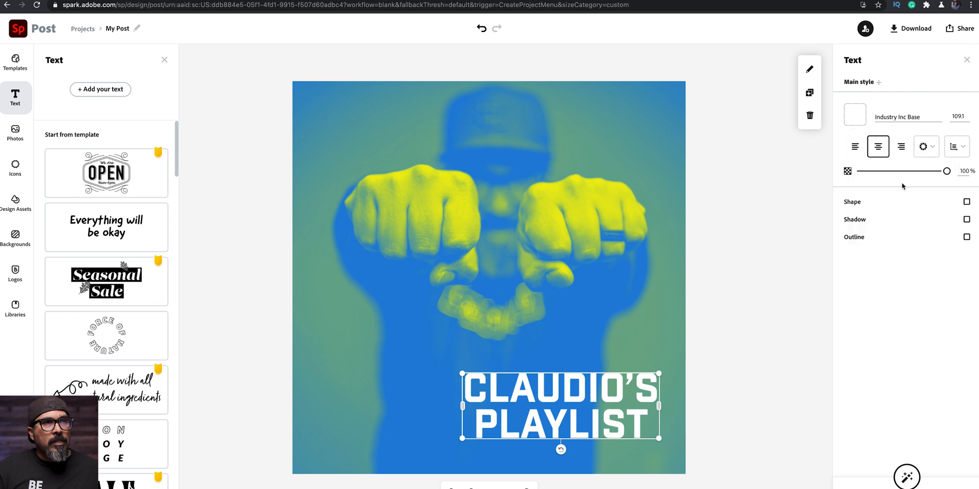
- Reduce the title's line spacing to about 3 and enlarge it toward the lower right
left_click(923, 147)
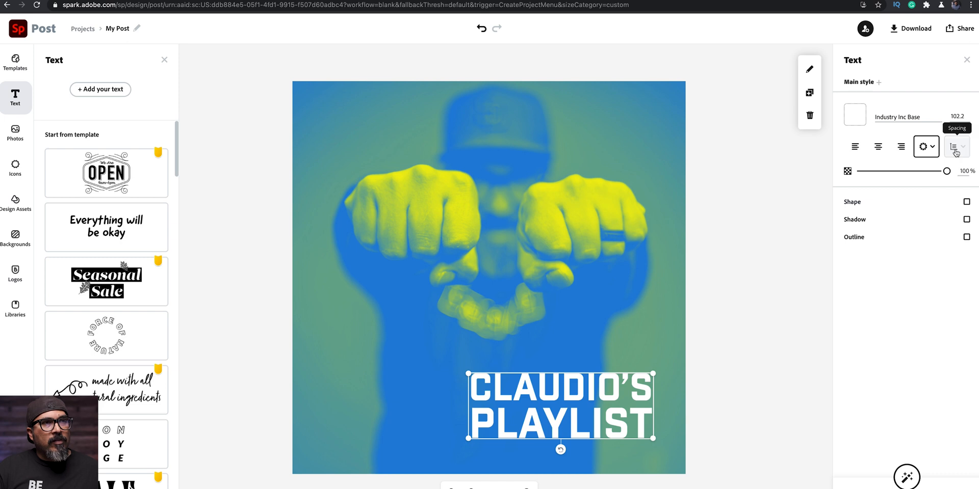
left_click(955, 146)
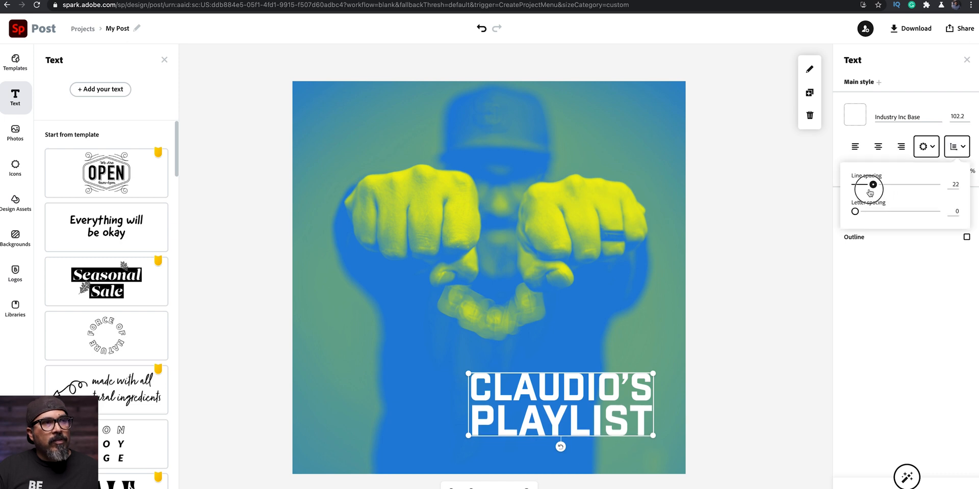
left_click_drag(869, 184, 856, 184)
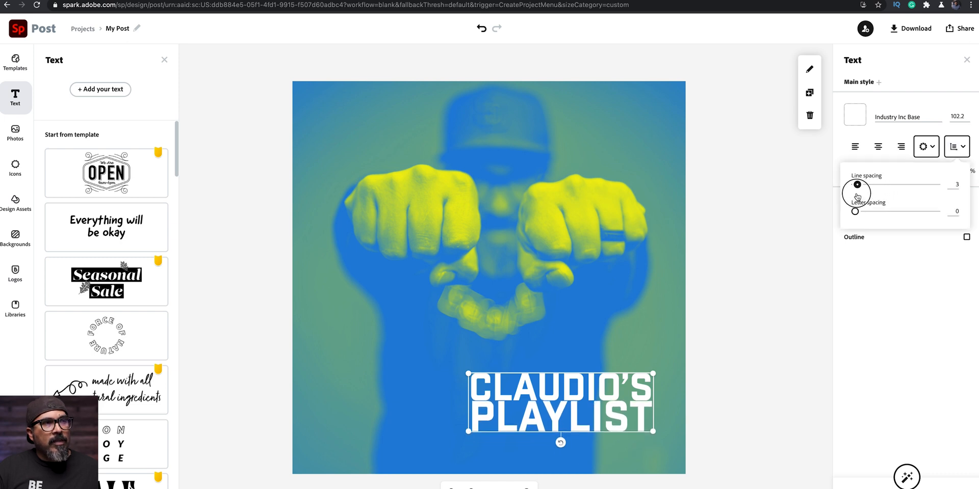
left_click_drag(857, 184, 855, 184)
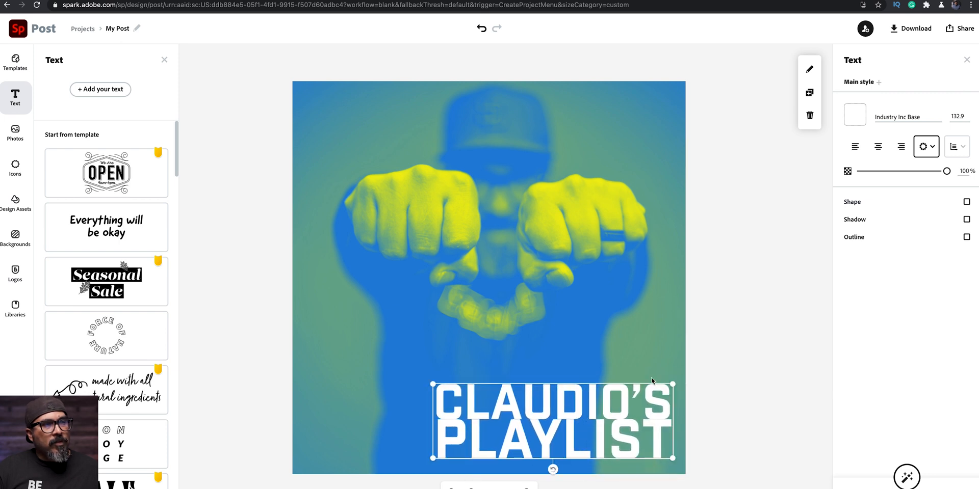
left_click(714, 347)
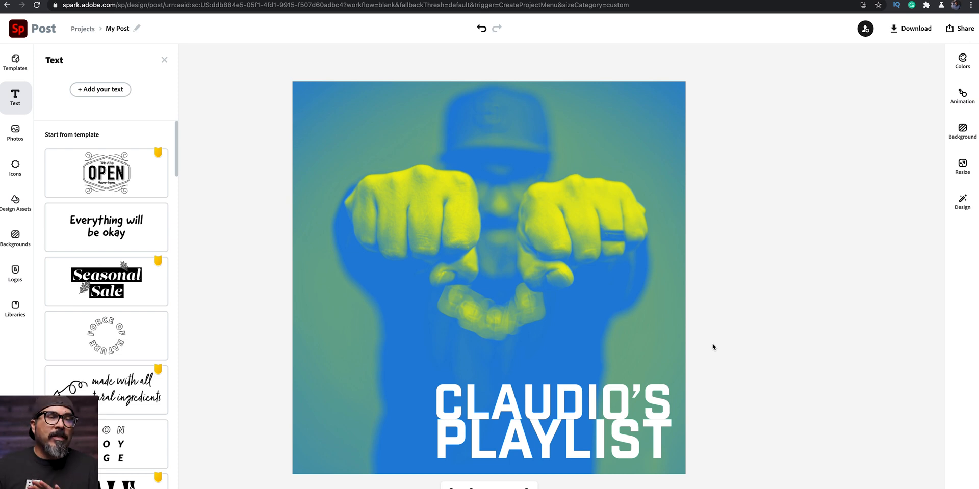
mouse_move(289, 224)
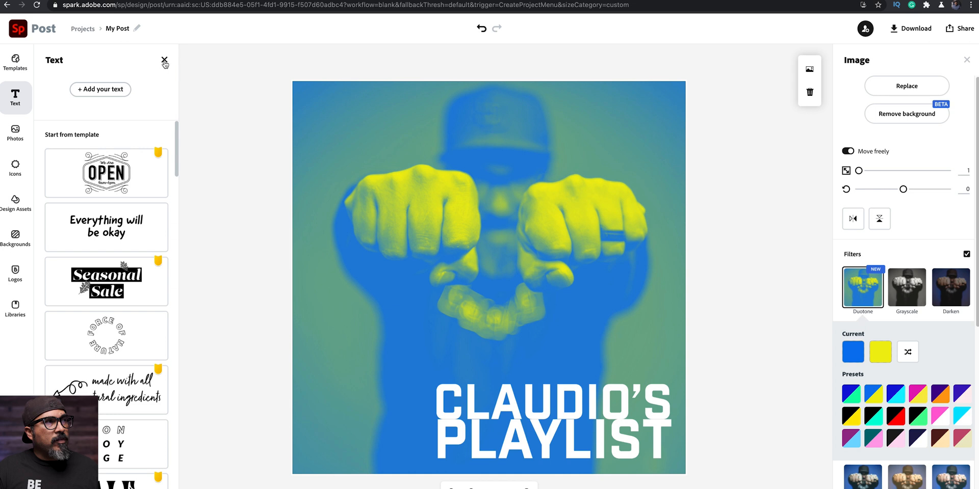
- Close the text panel and give the duotone brand-palette dark teal shadows and red highlights
left_click(164, 63)
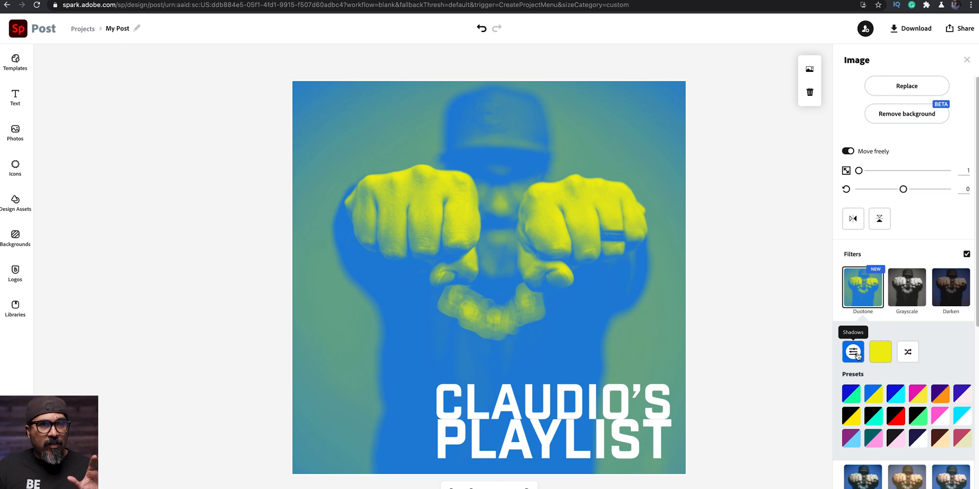
left_click(852, 351)
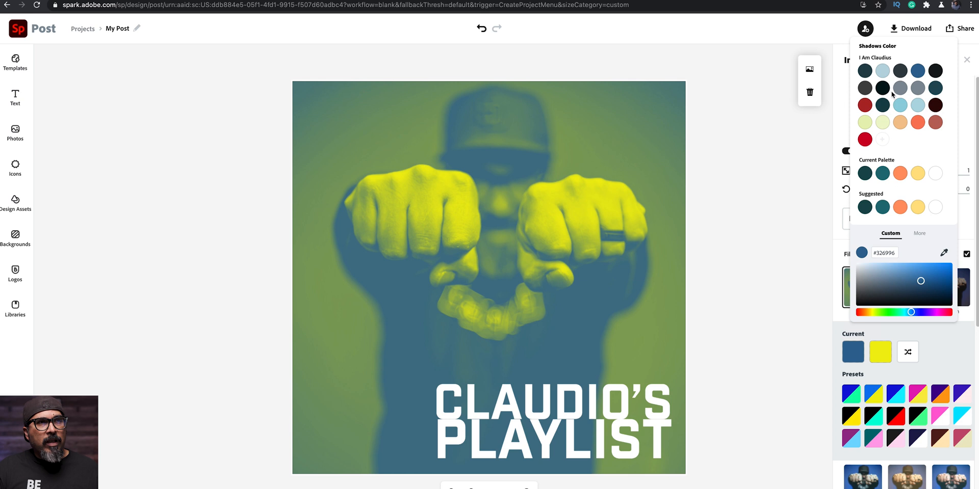
left_click(882, 105)
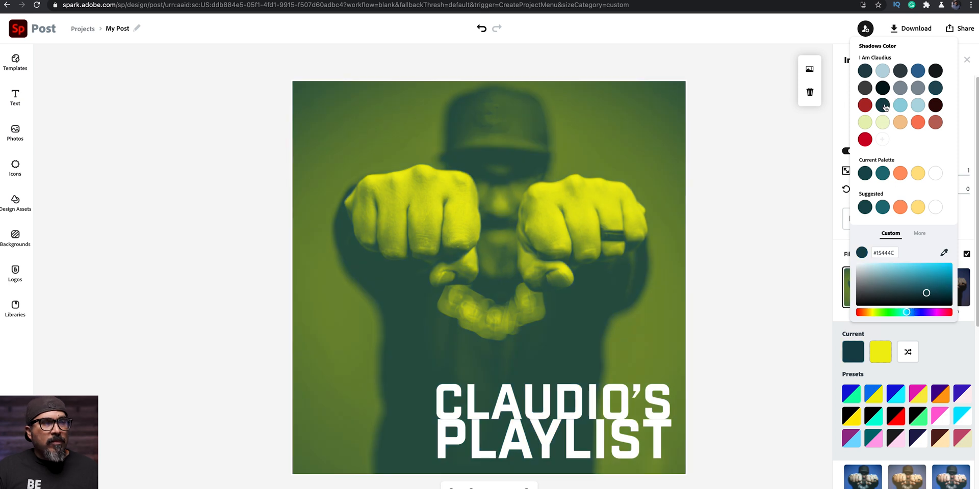
mouse_move(956, 199)
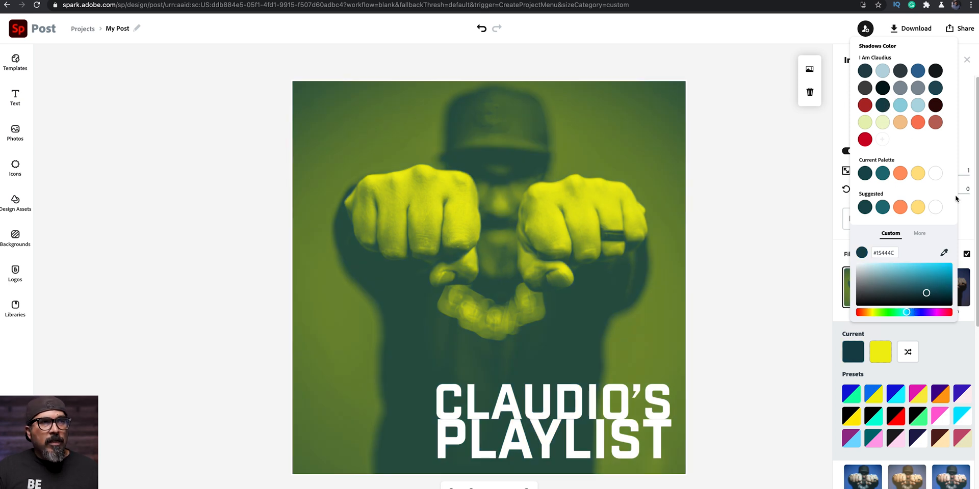
left_click(934, 174)
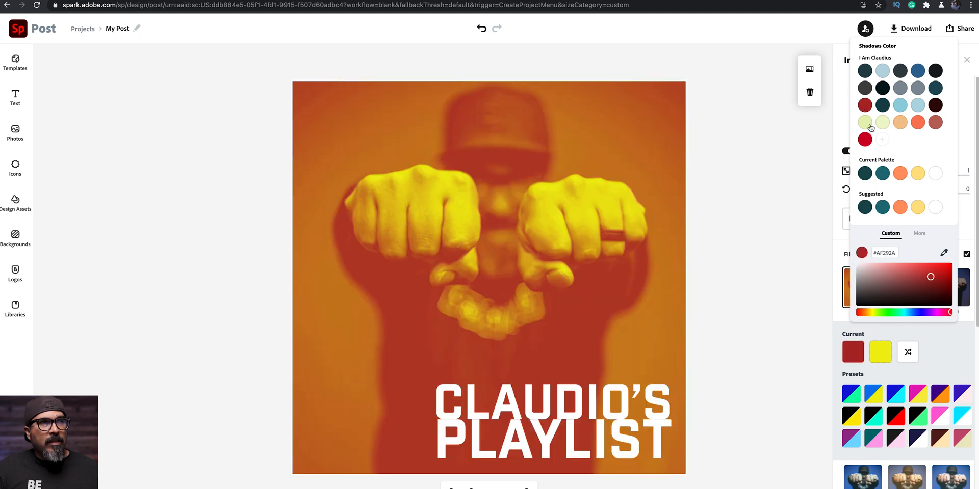
mouse_move(868, 207)
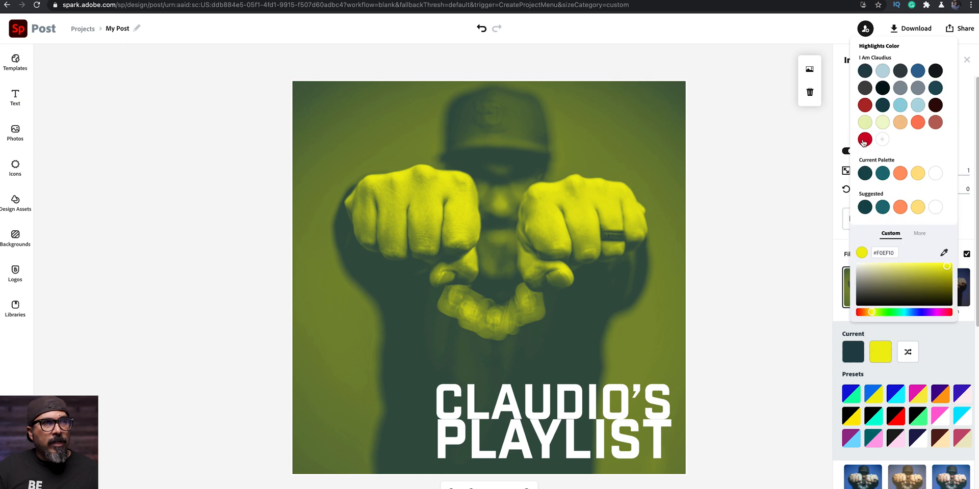
left_click(864, 139)
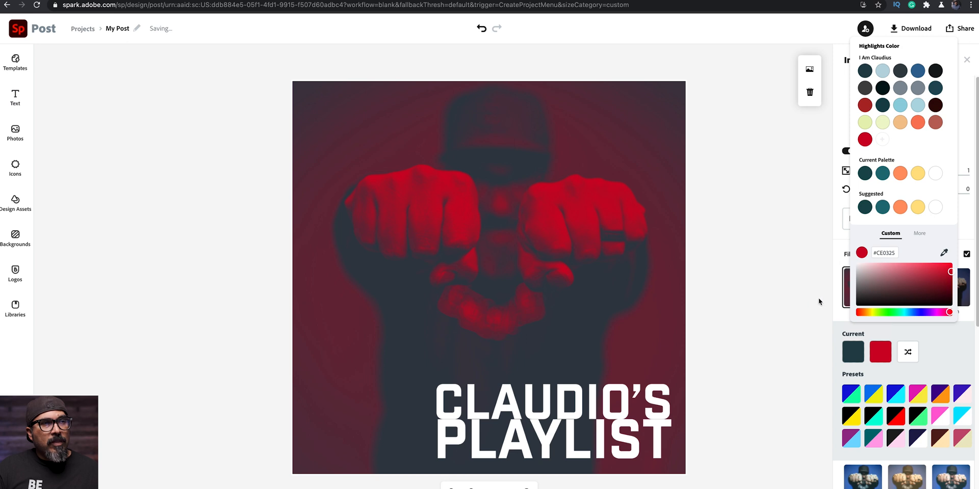
- Set the photo's enhancements to contrast -80, brightness 100 and saturation 83
left_click(967, 59)
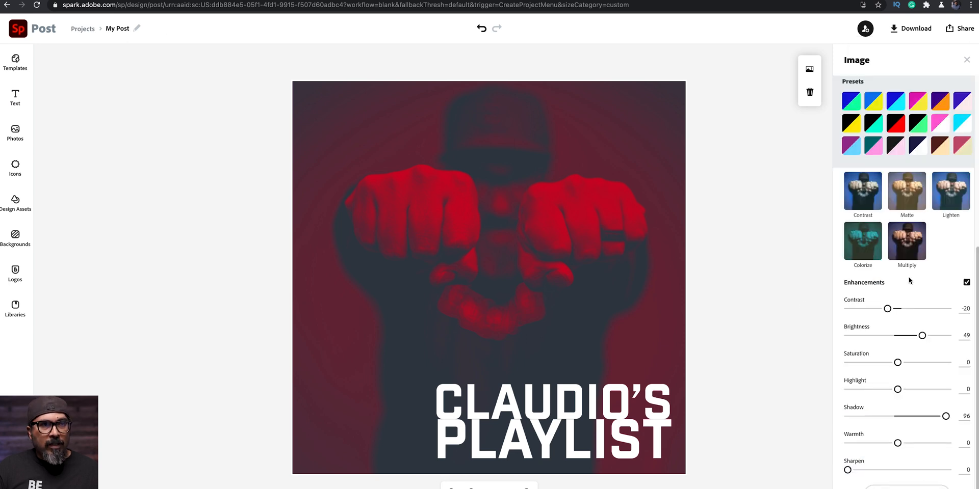
left_click_drag(888, 308, 926, 286)
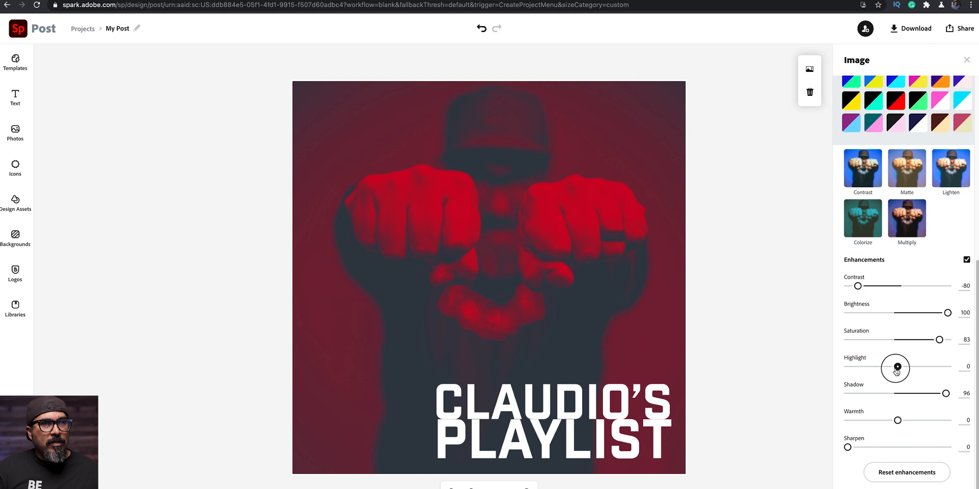
left_click_drag(894, 366, 916, 367)
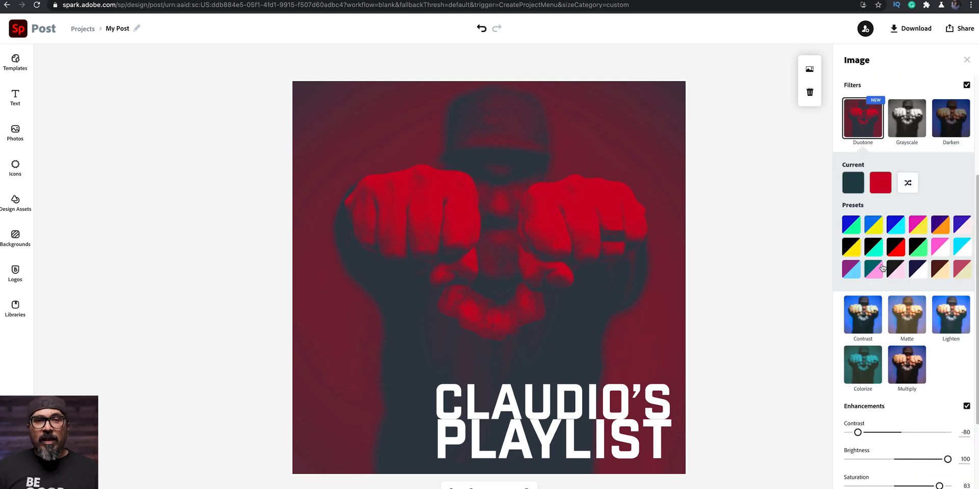
left_click(851, 224)
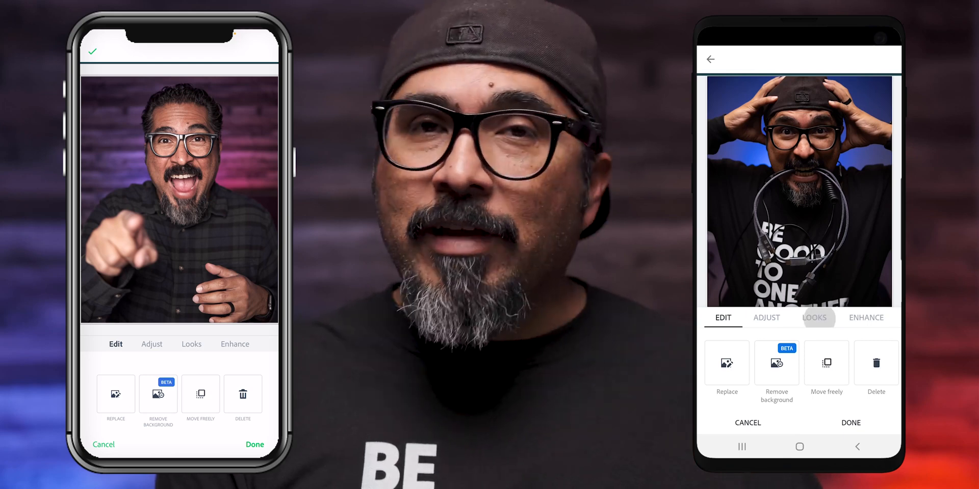
- From Looks, apply Duotone on both phones, tinting the photos pink and blue-yellow
left_click(814, 318)
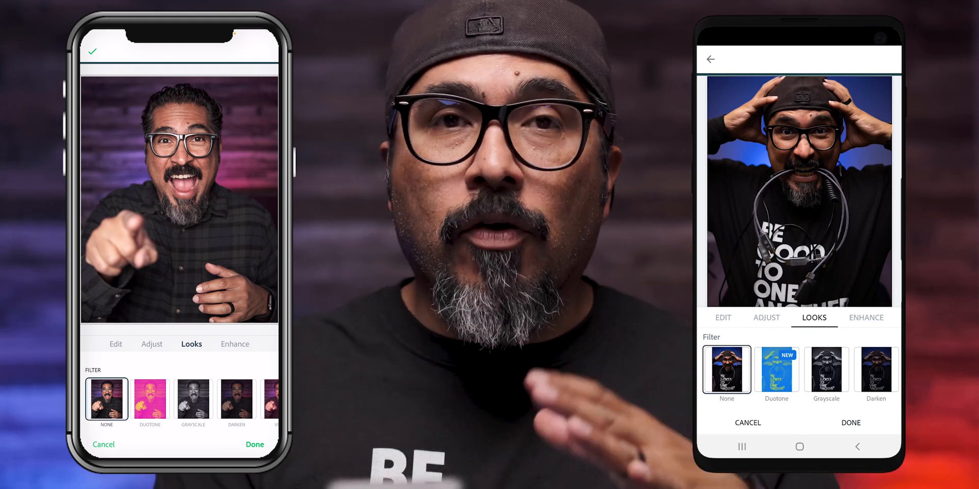
left_click(776, 369)
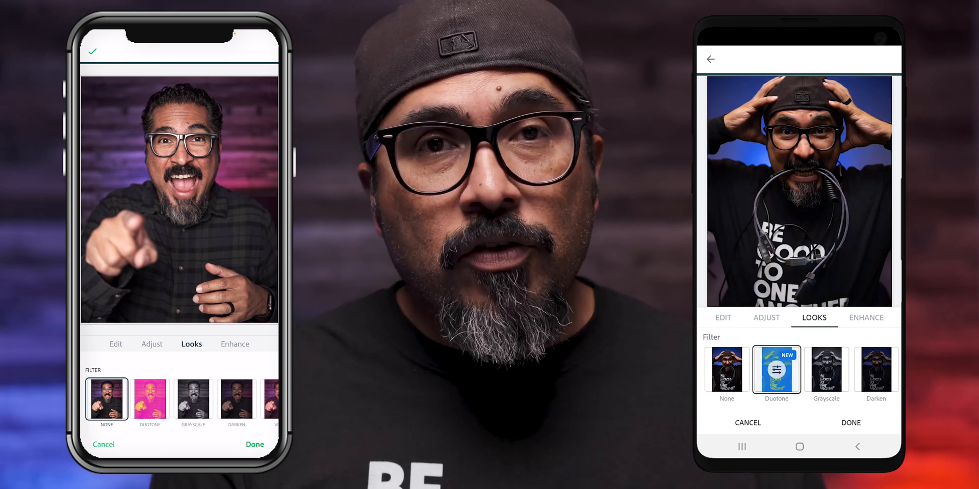
left_click(150, 400)
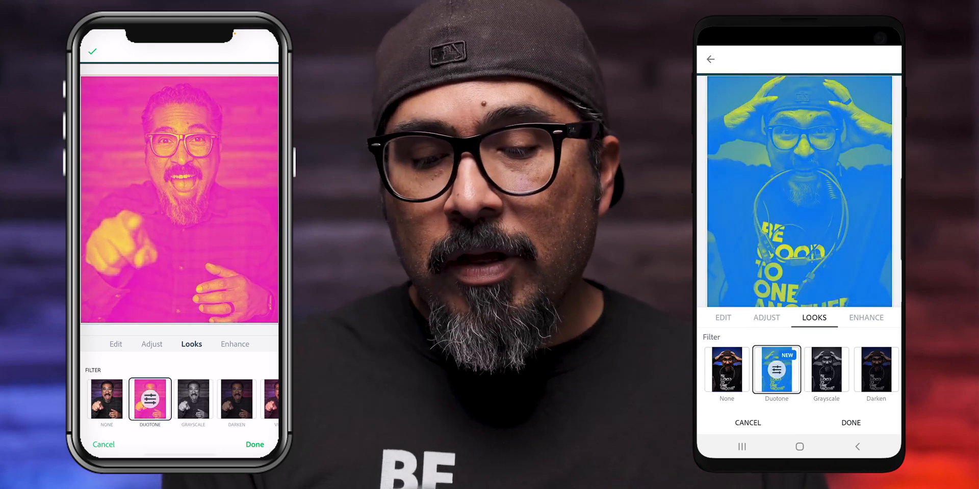